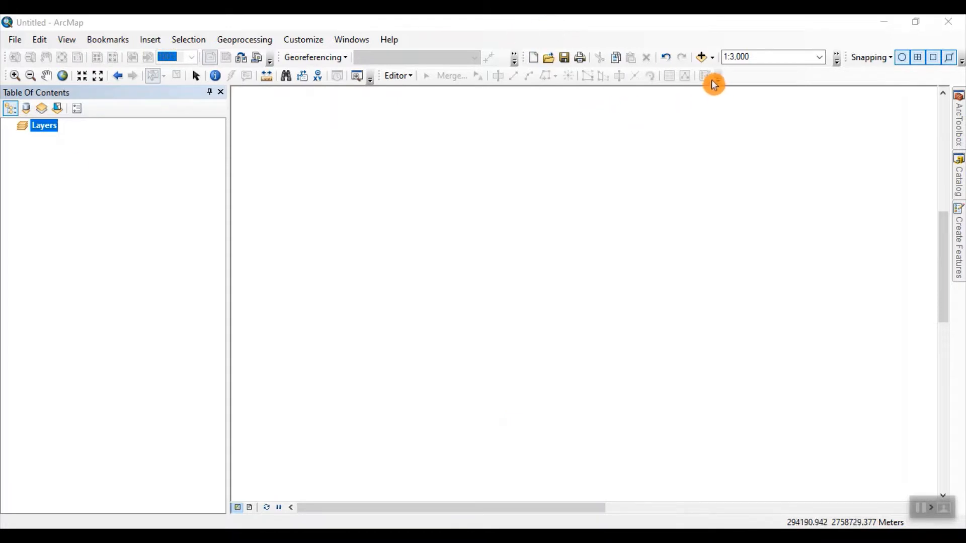
- Add the Data.shp parcel shapefile so its parcel boundaries draw in the map
click(700, 57)
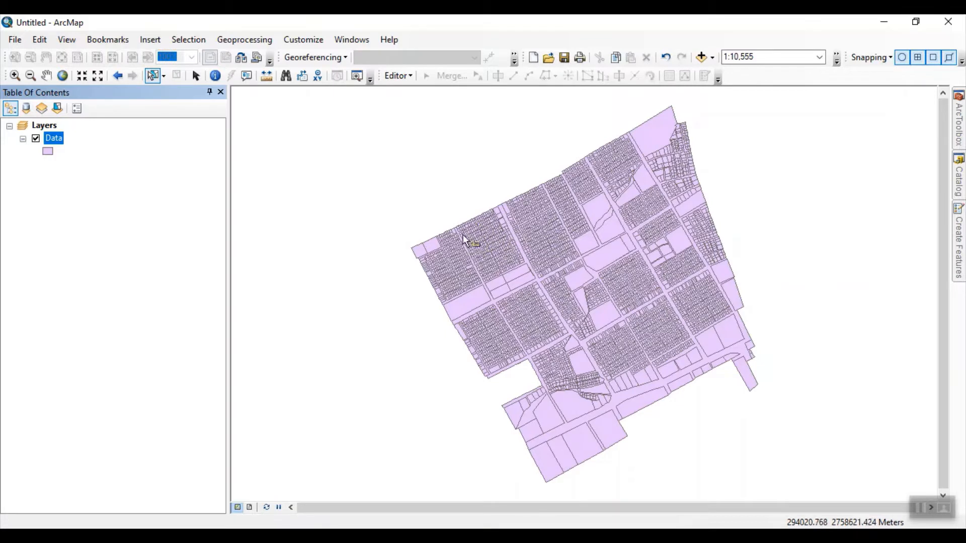
mouse_move(453, 240)
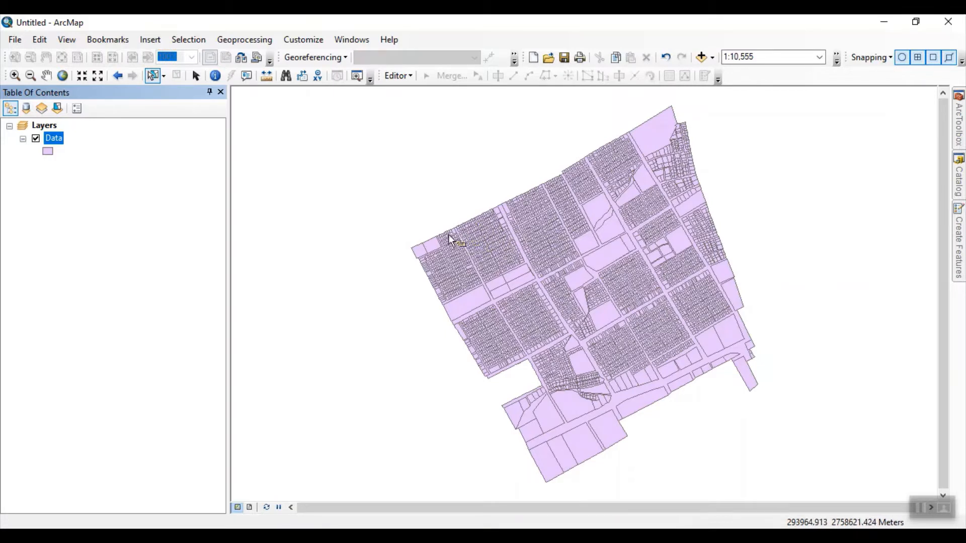
mouse_move(441, 248)
text(1:3,000)
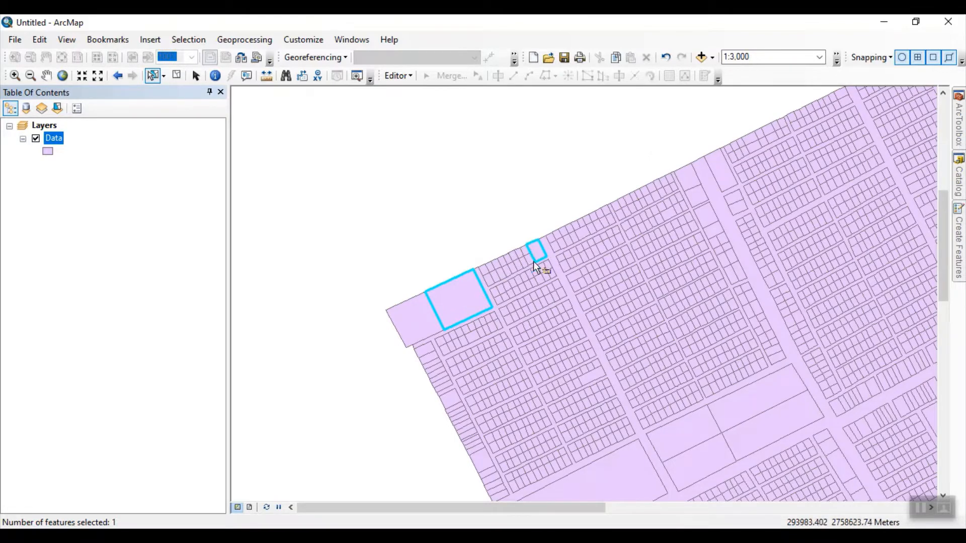
mouse_move(510, 294)
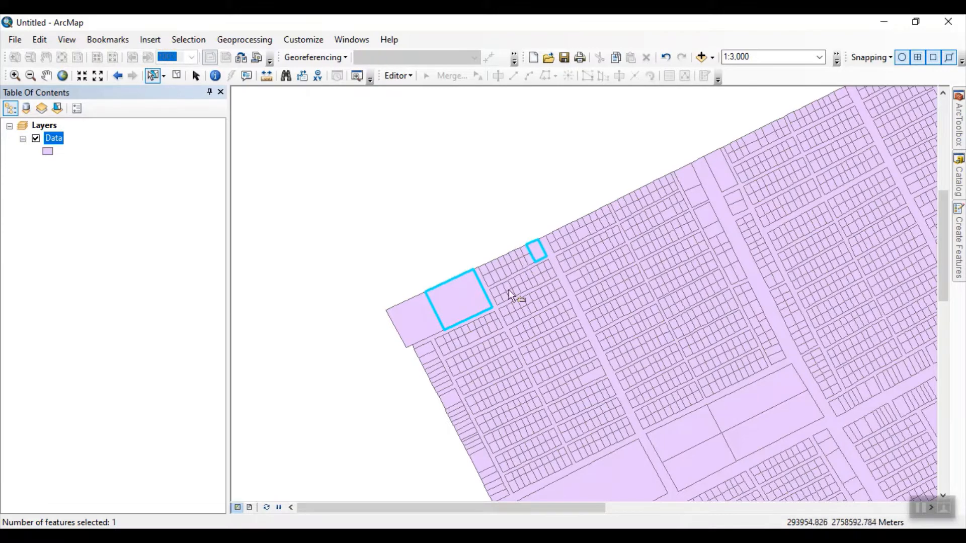
mouse_move(536, 252)
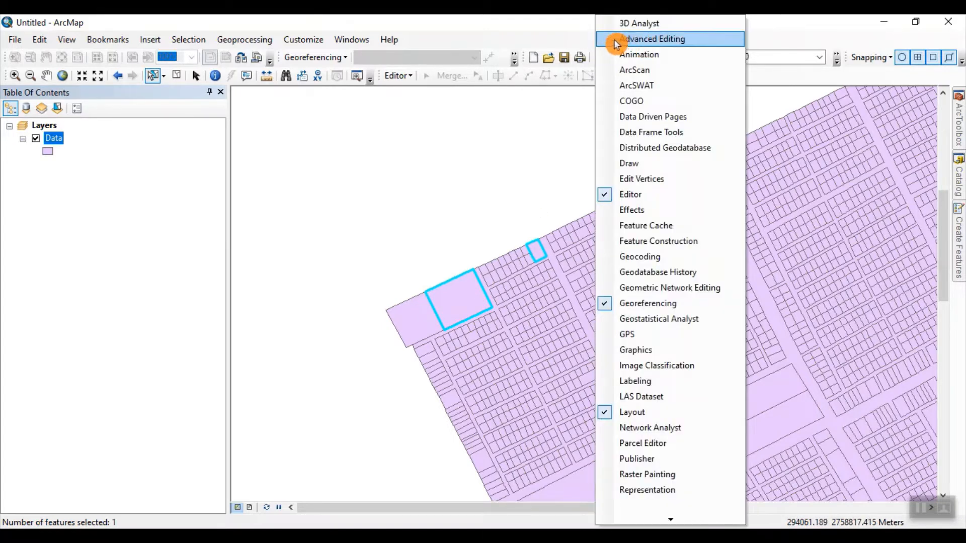
- Start an edit session and explode the two-part parcel into separate individual parcels
click(652, 38)
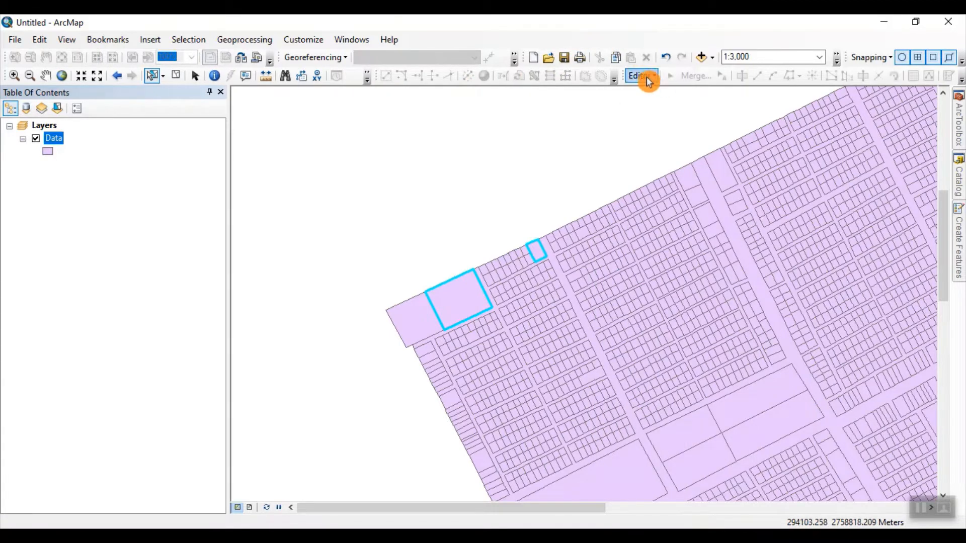
click(640, 75)
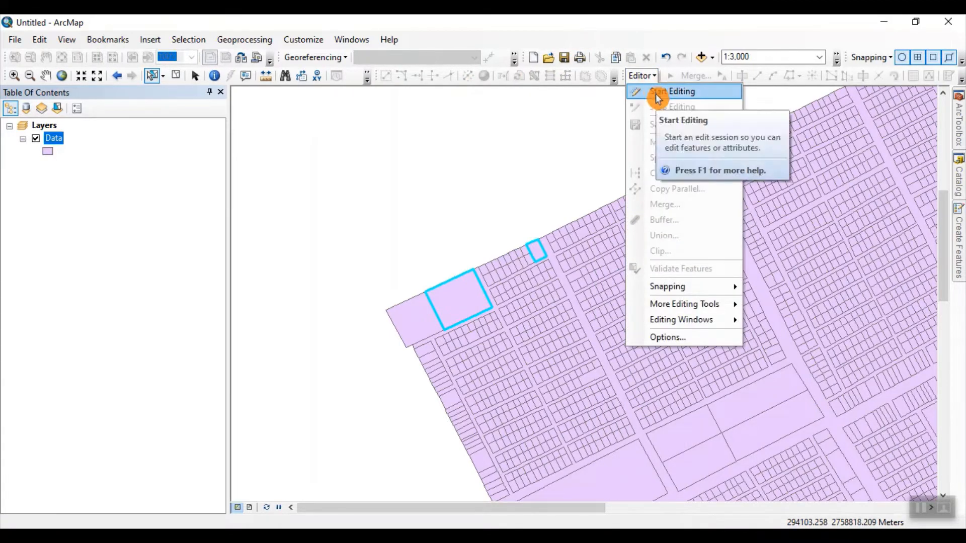
click(674, 91)
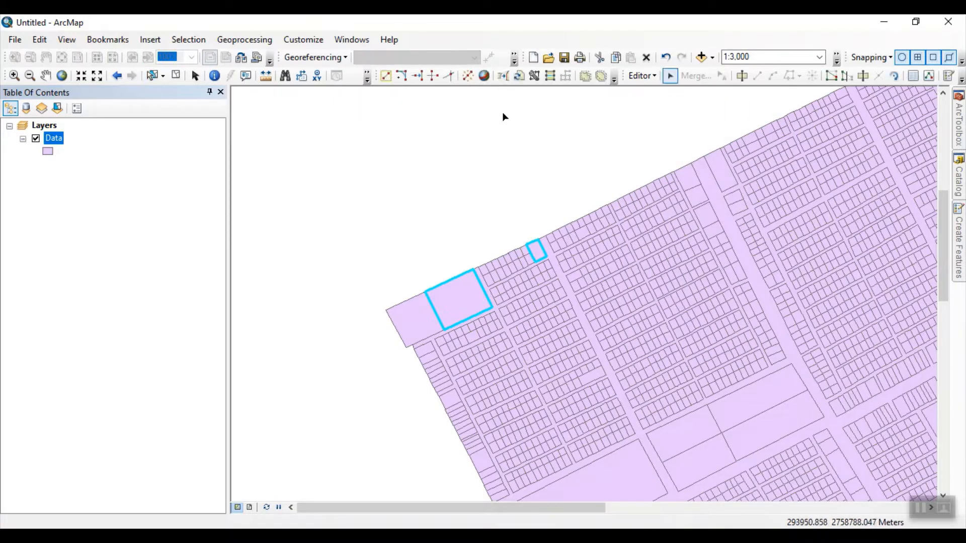
mouse_move(471, 75)
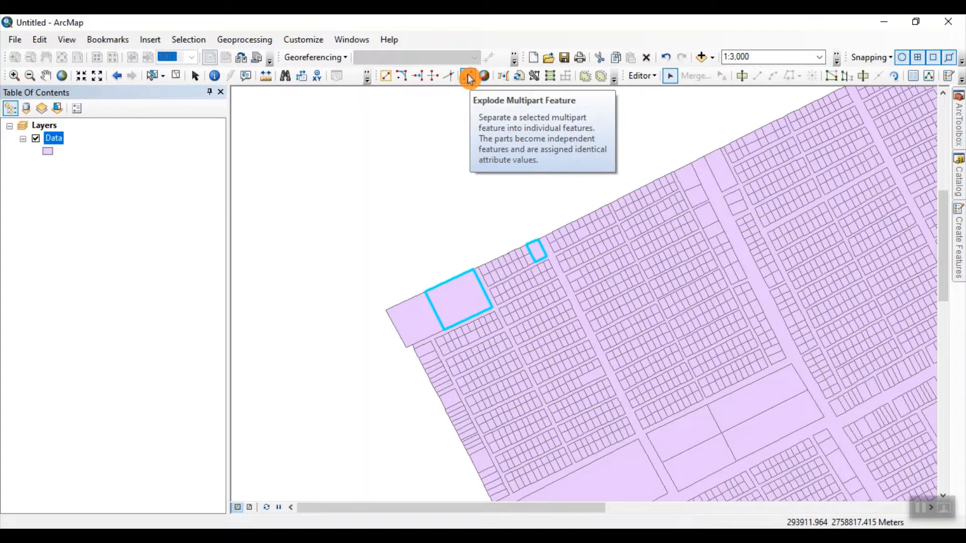
click(469, 75)
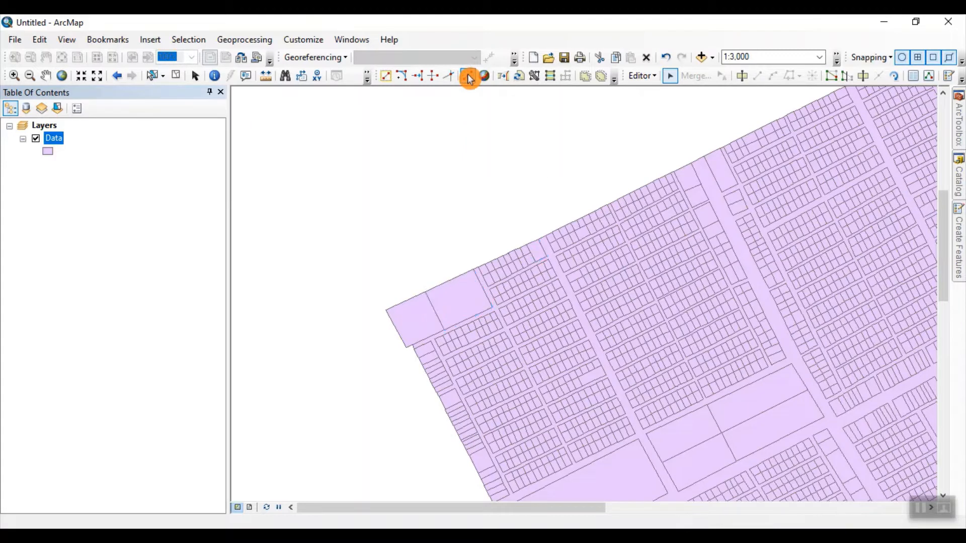
mouse_move(153, 76)
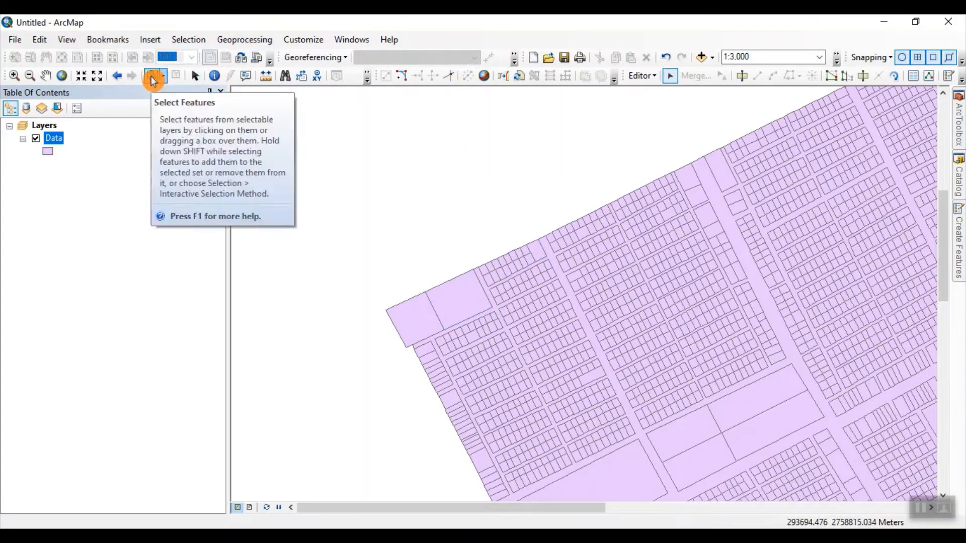
- Select and inspect the overlapping parcels, then remove the Data layer from the map
click(459, 299)
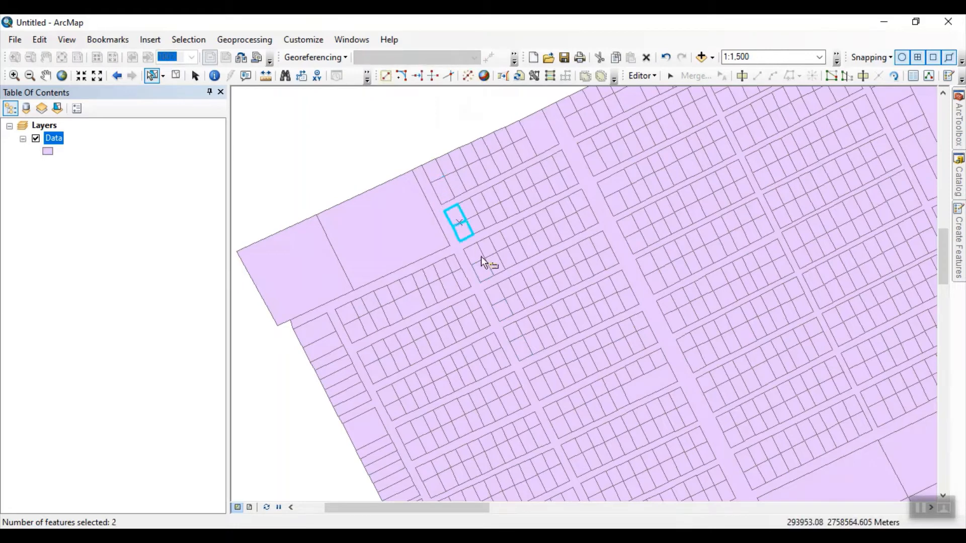
click(483, 270)
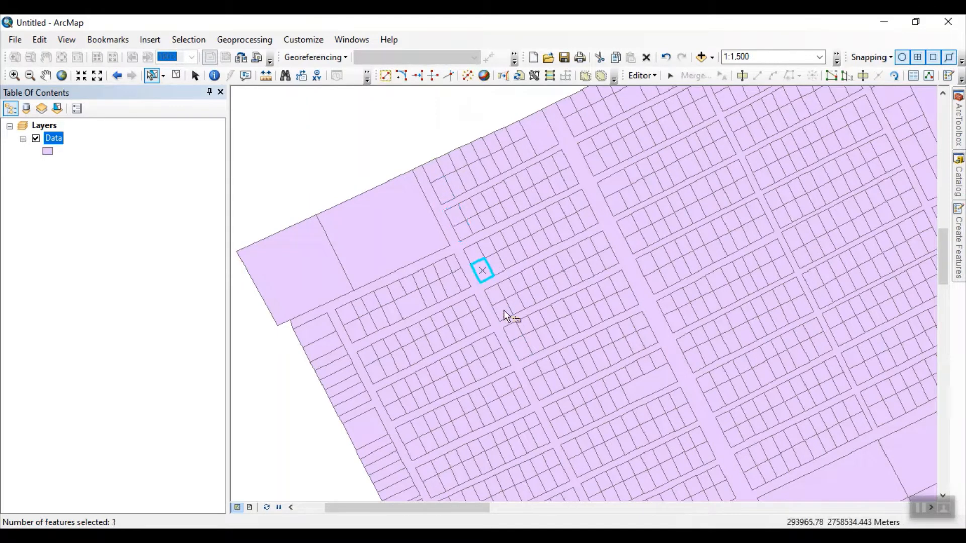
click(527, 345)
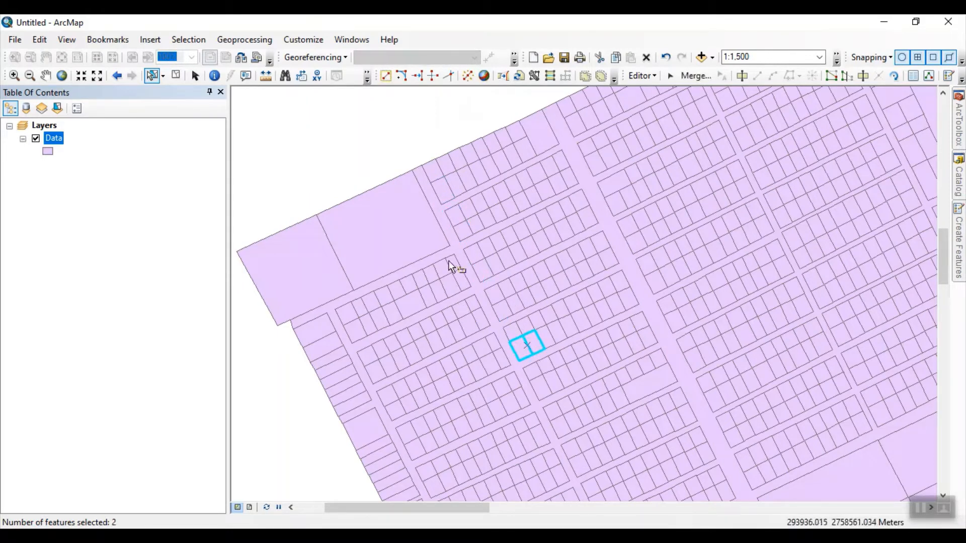
click(455, 267)
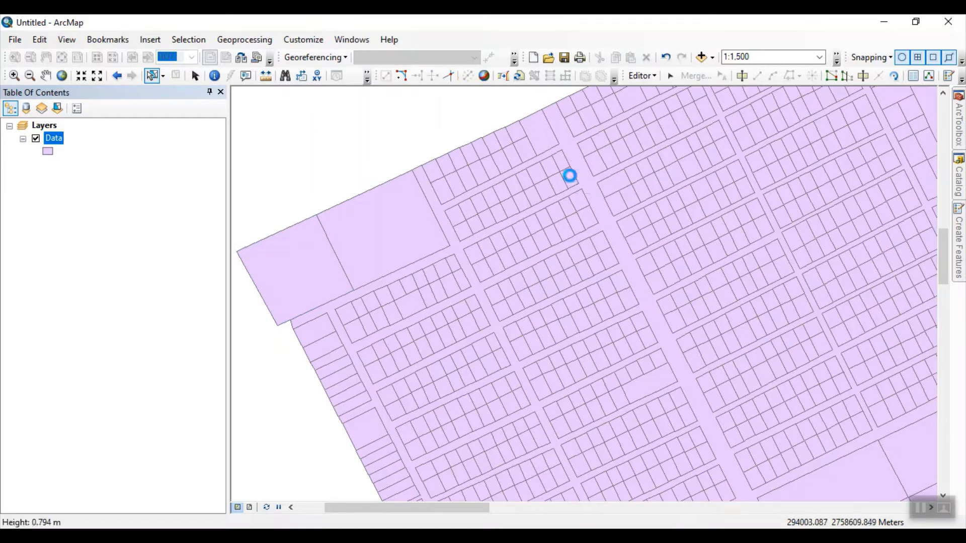
click(568, 178)
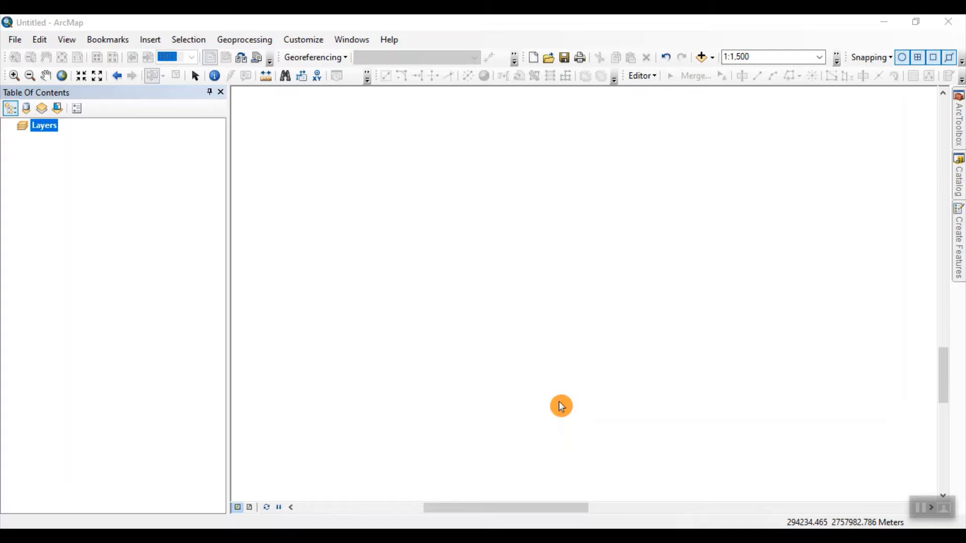
mouse_move(586, 350)
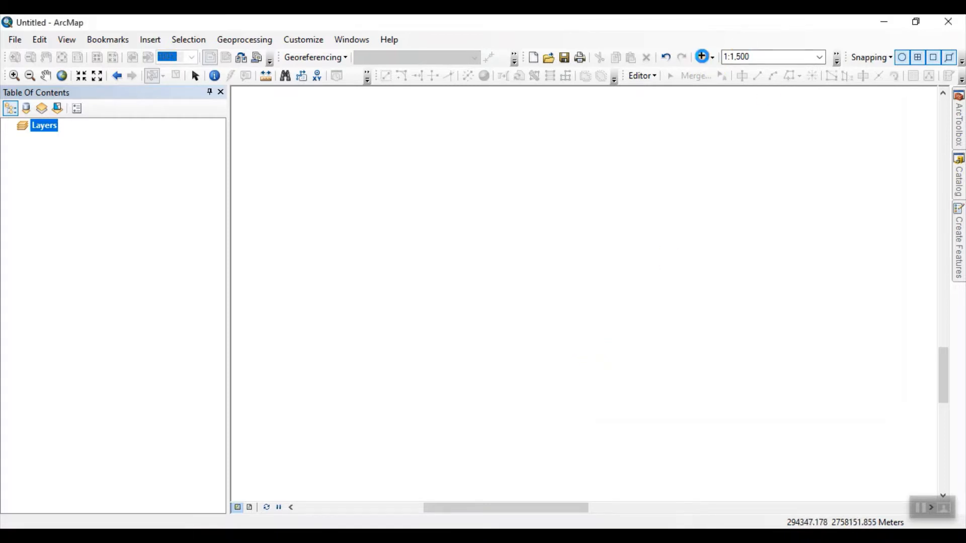
- Add the Data.shp and NewData.shp shapefiles from the Errors folder to the map
click(701, 57)
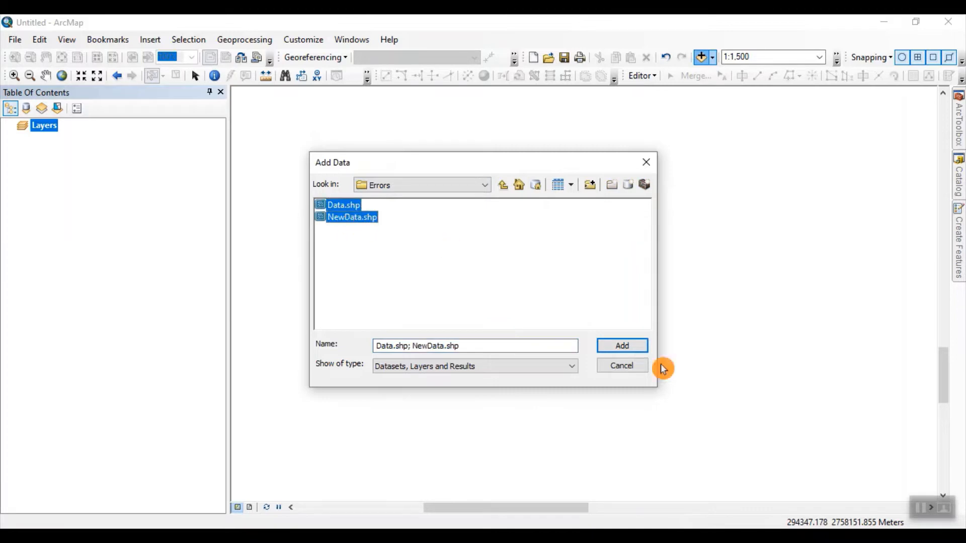
click(621, 345)
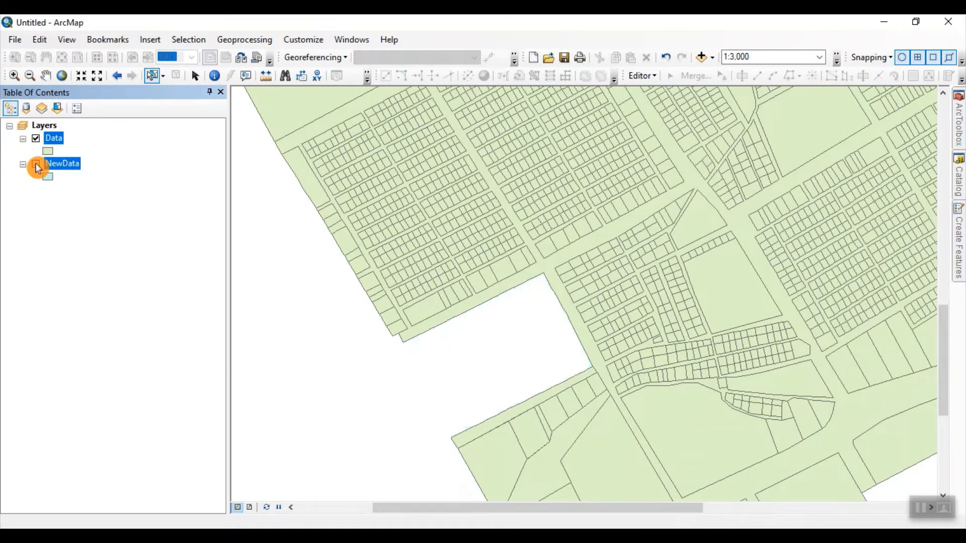
- View NewData alone, select and copy all 205 of its parcels, then show only the Data layer
click(36, 138)
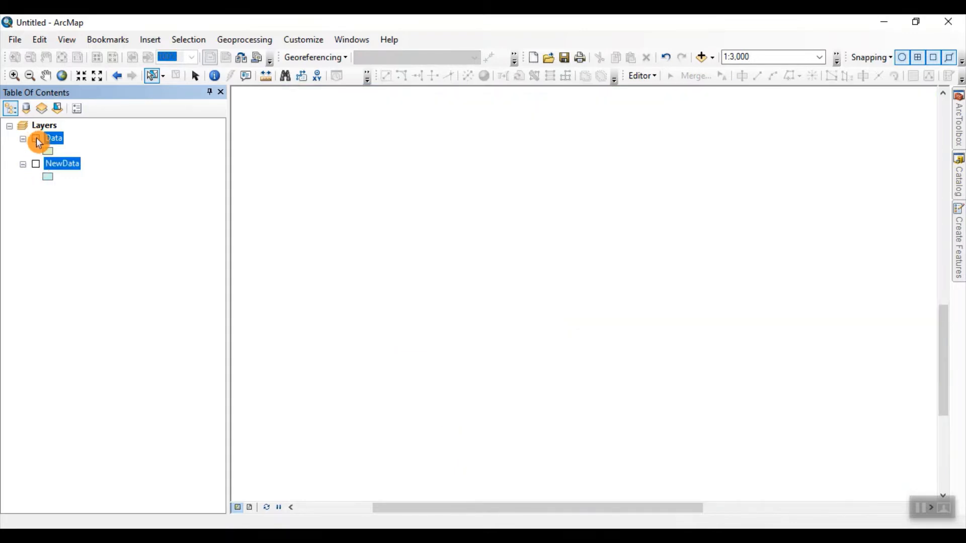
click(36, 163)
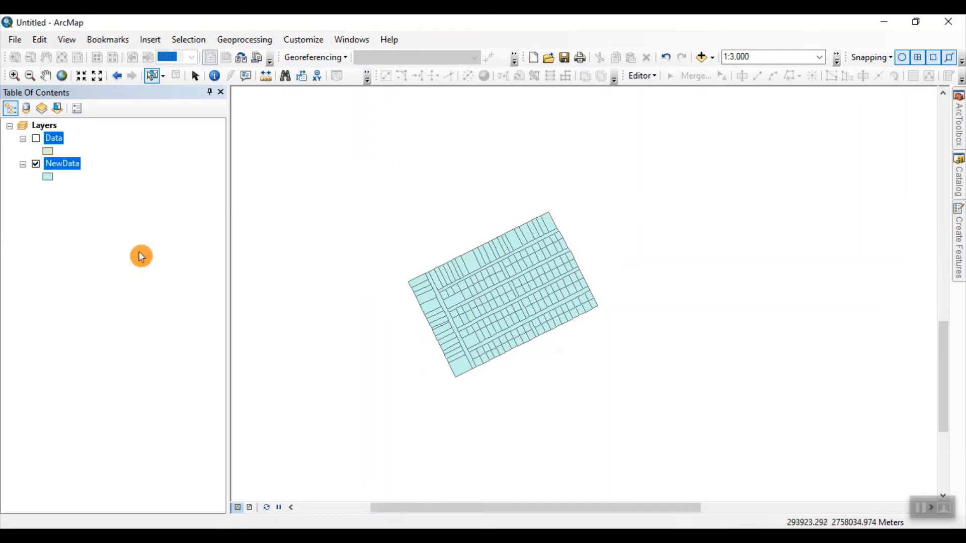
click(36, 138)
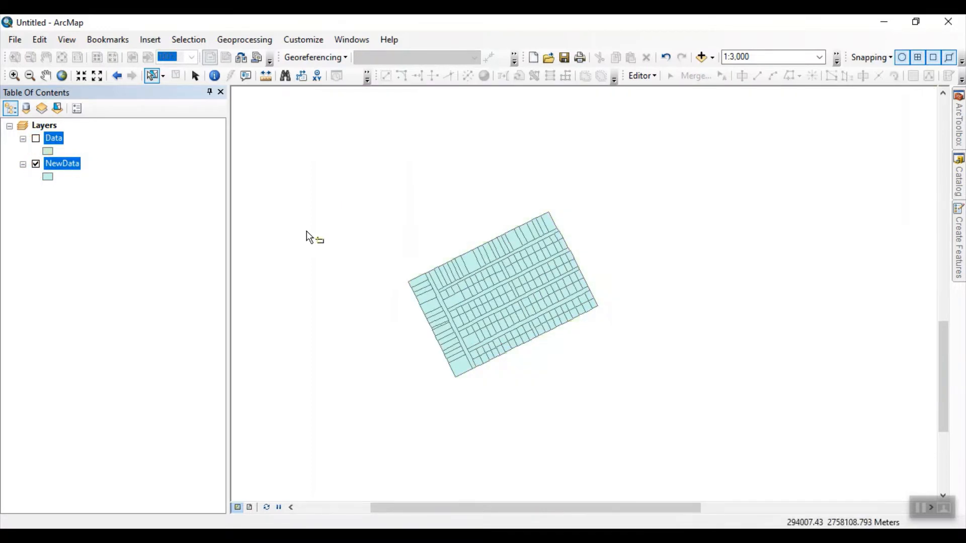
drag(314, 237, 650, 396)
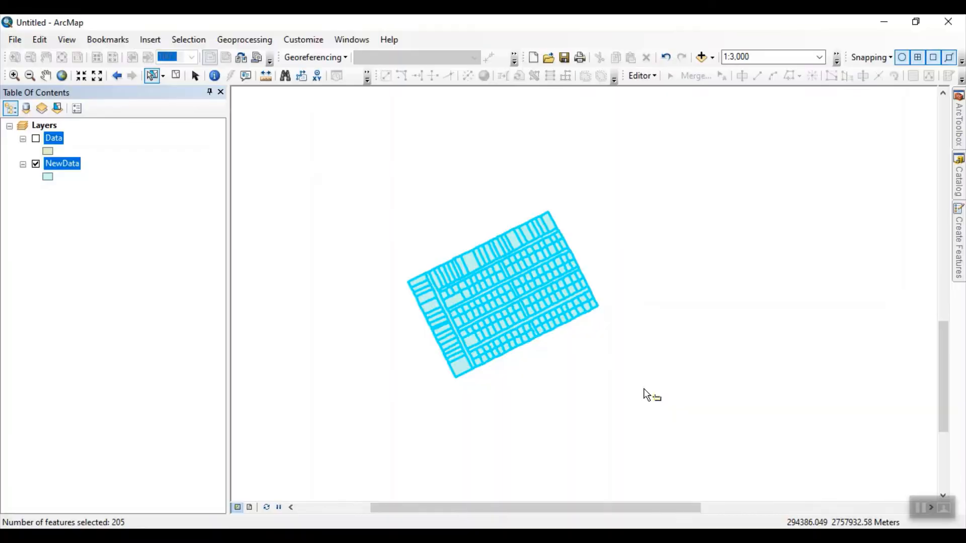
click(62, 163)
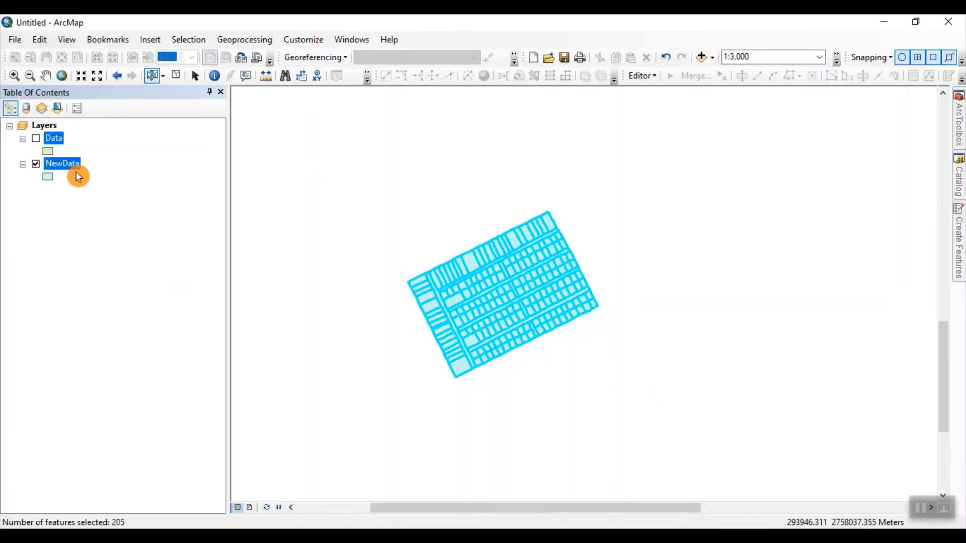
click(35, 163)
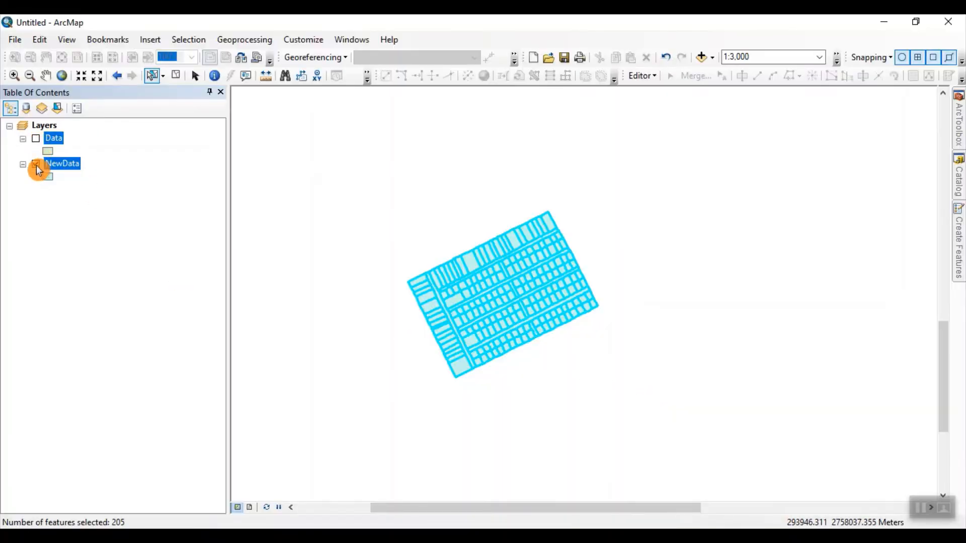
click(35, 138)
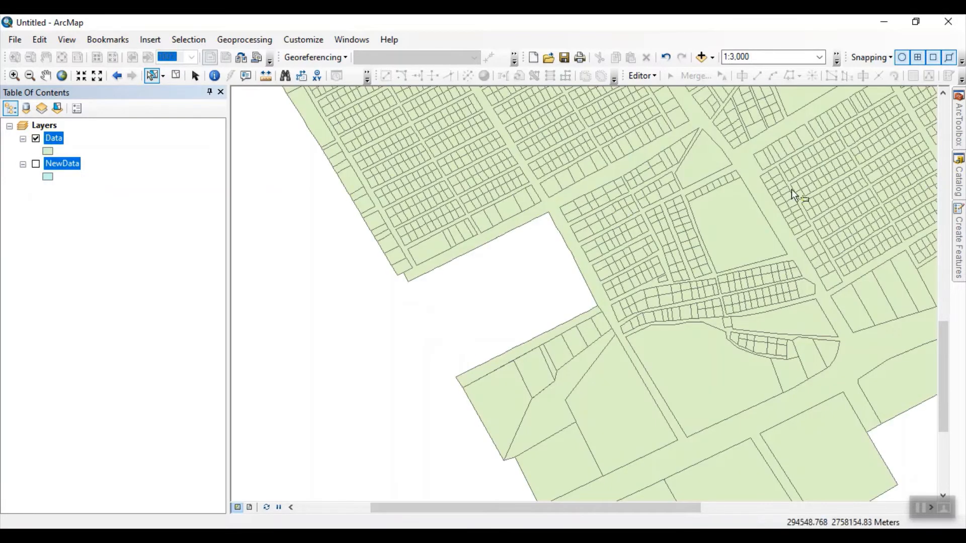
- Start editing and paste the 205 copied parcels with Data as the target layer
click(641, 75)
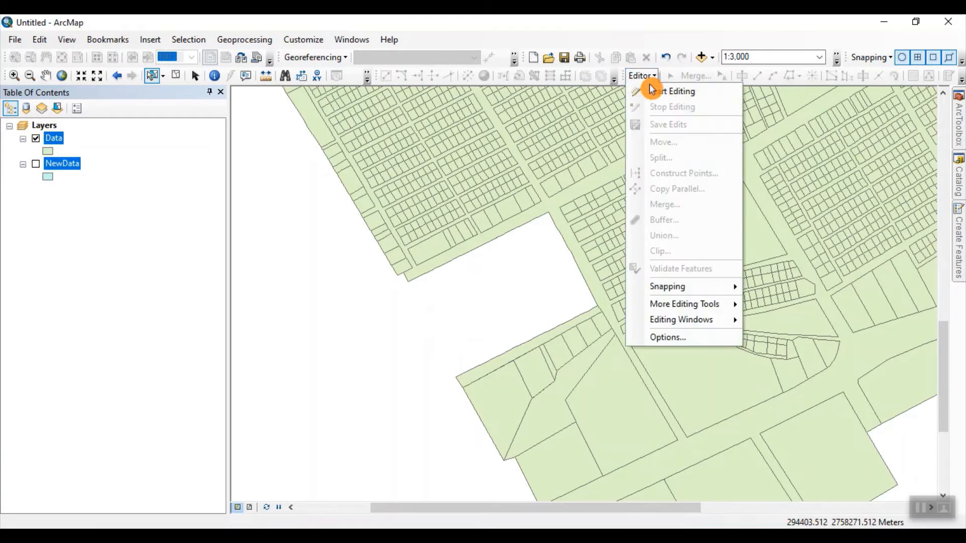
click(672, 91)
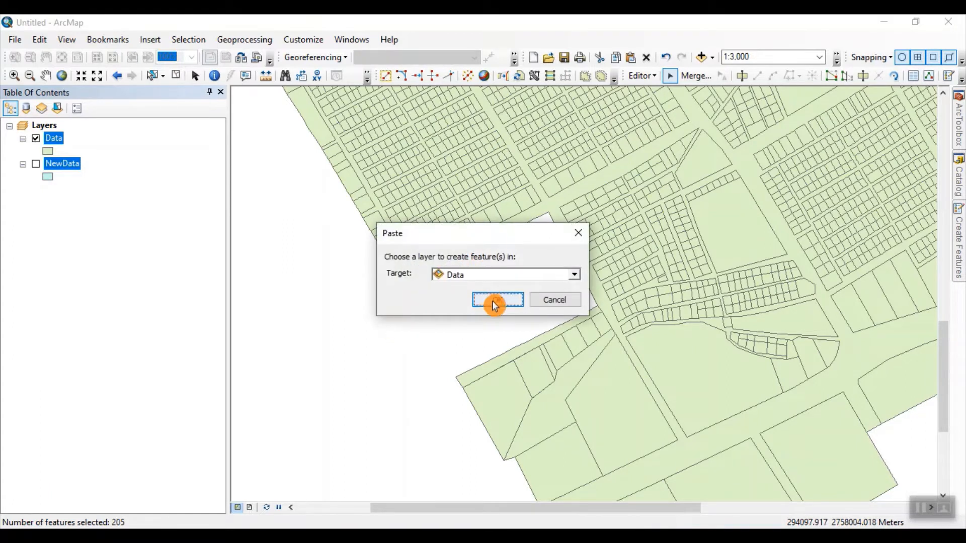
click(498, 299)
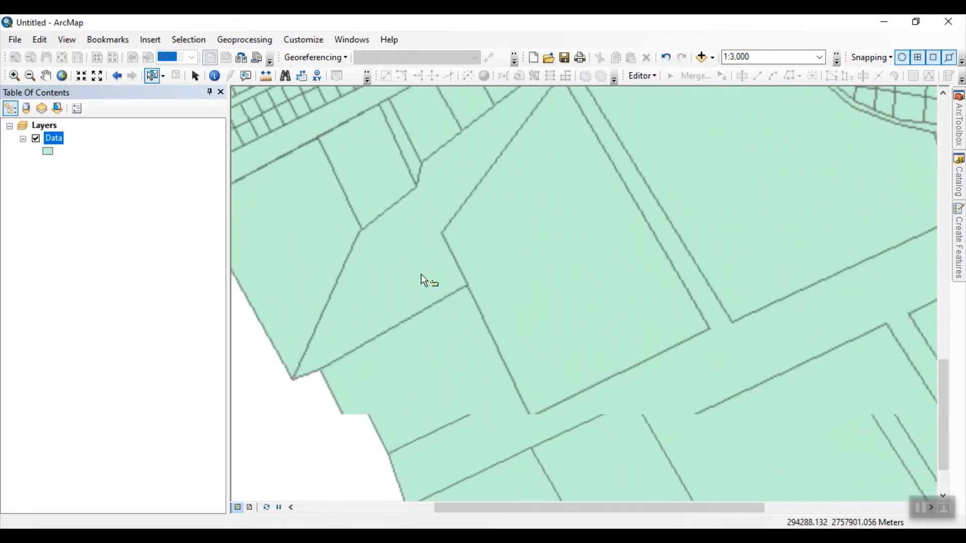
- Identify the stacked duplicate parcels, flashing each of the two records, then close the results
click(215, 75)
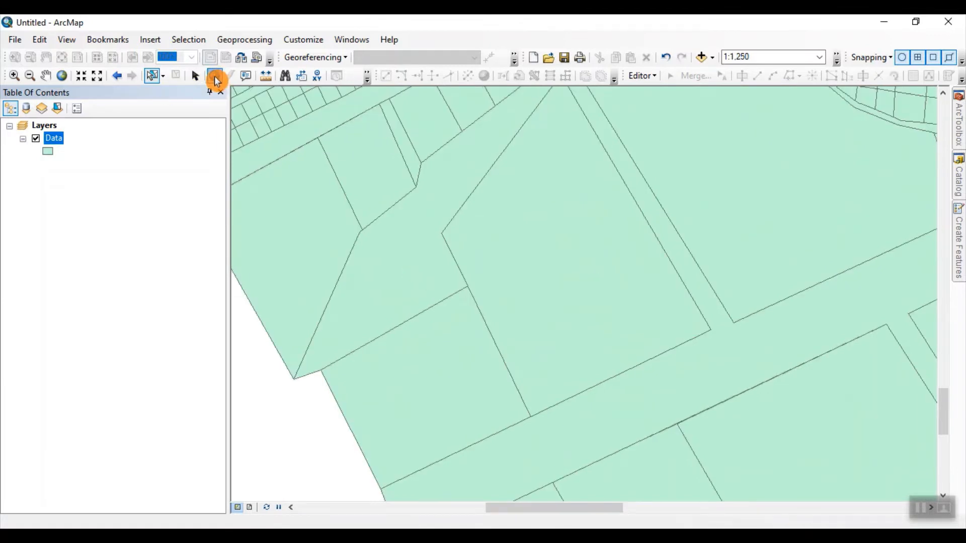
click(403, 272)
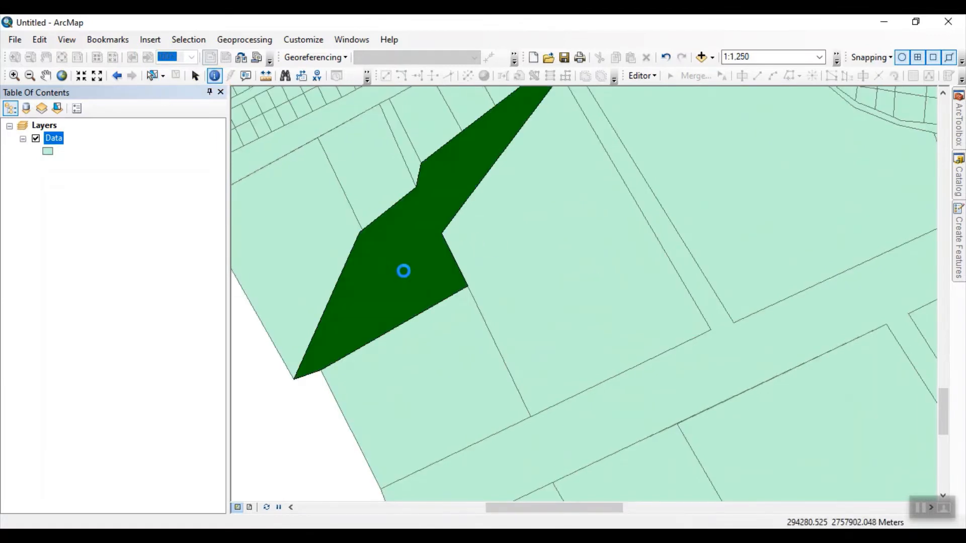
click(403, 271)
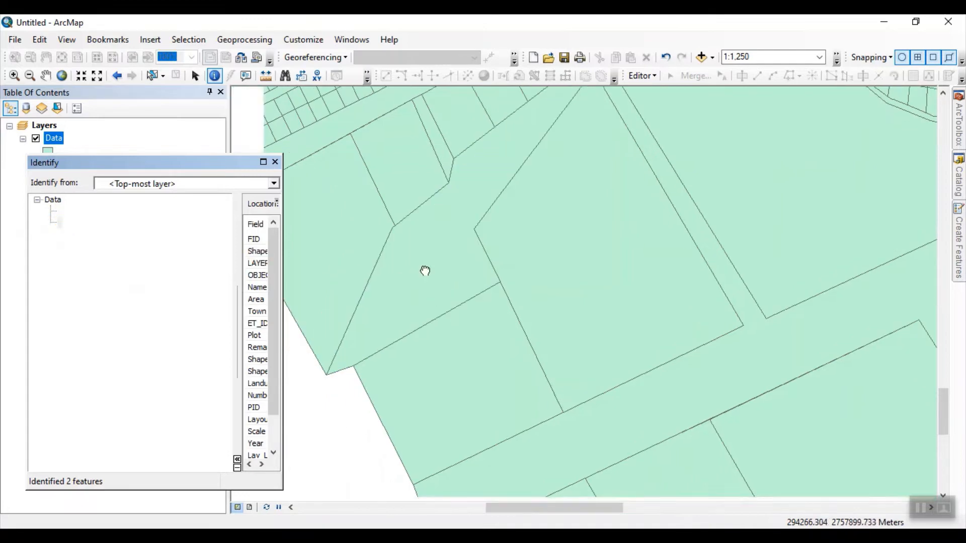
drag(425, 271, 502, 321)
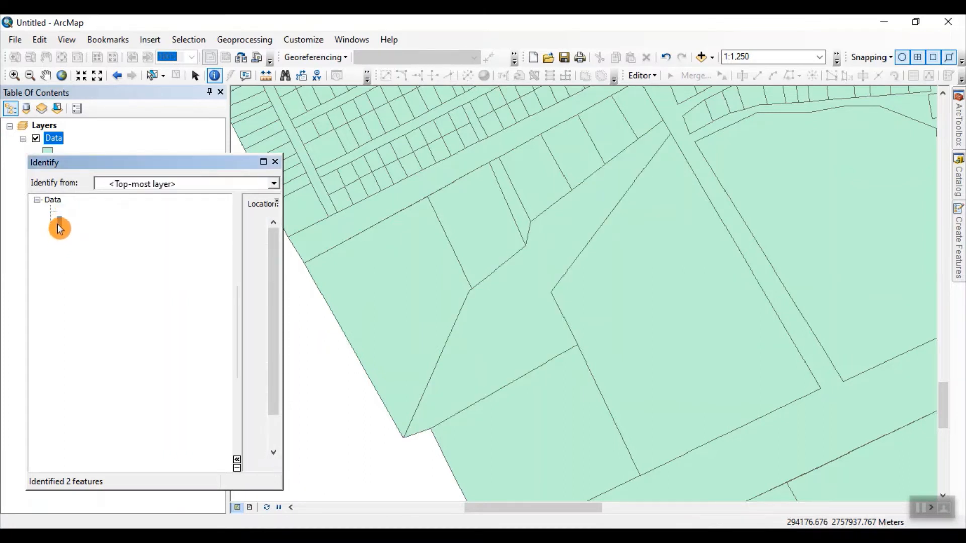
click(609, 320)
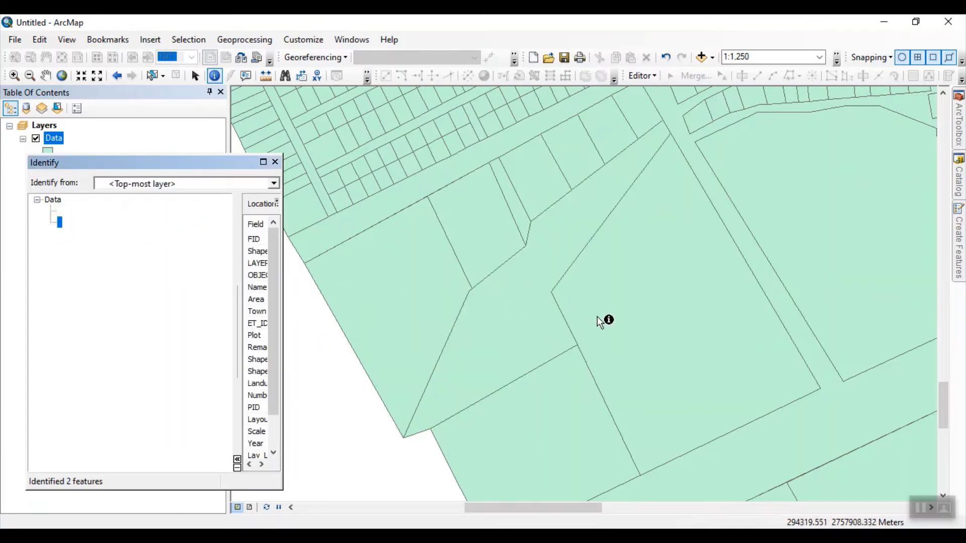
click(608, 320)
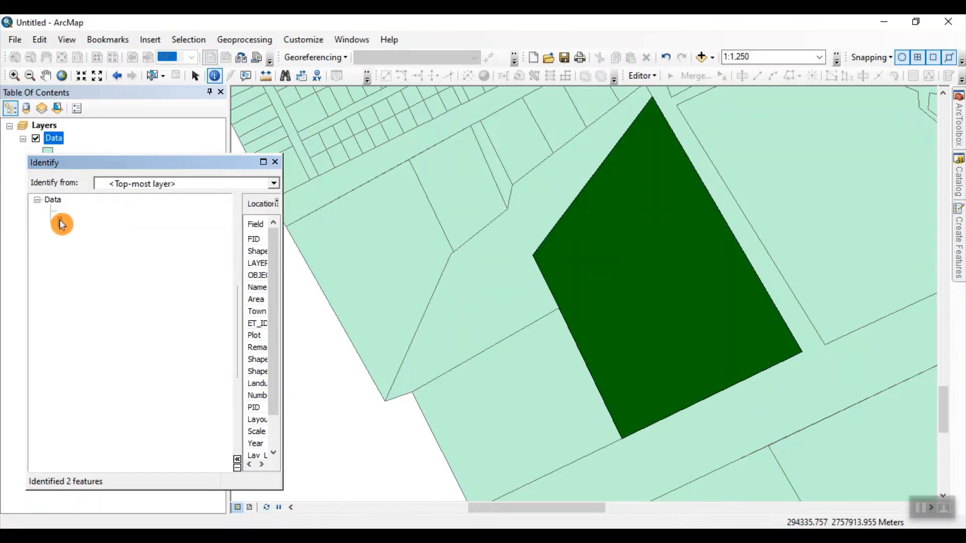
click(275, 162)
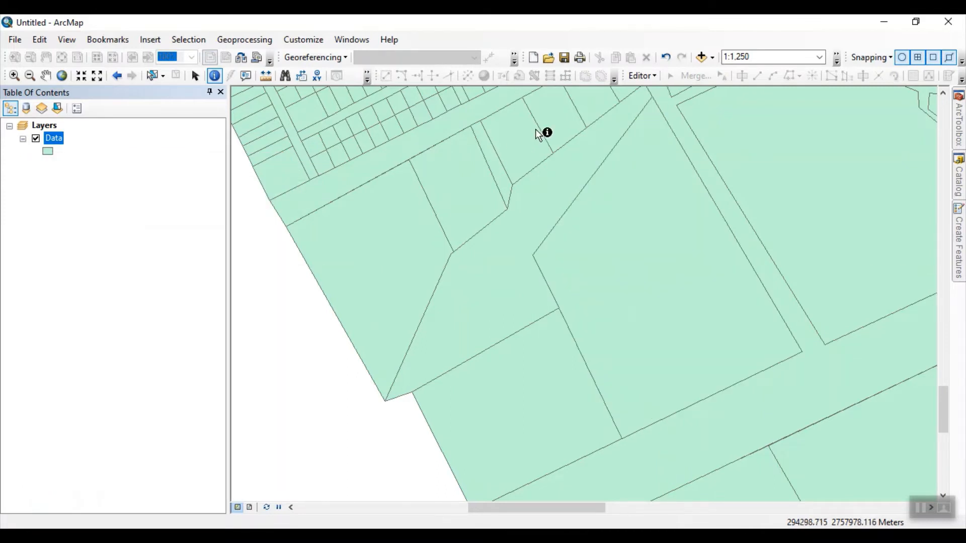
- Start editing and merge the overlapping duplicate parcels into a single parcel
click(639, 75)
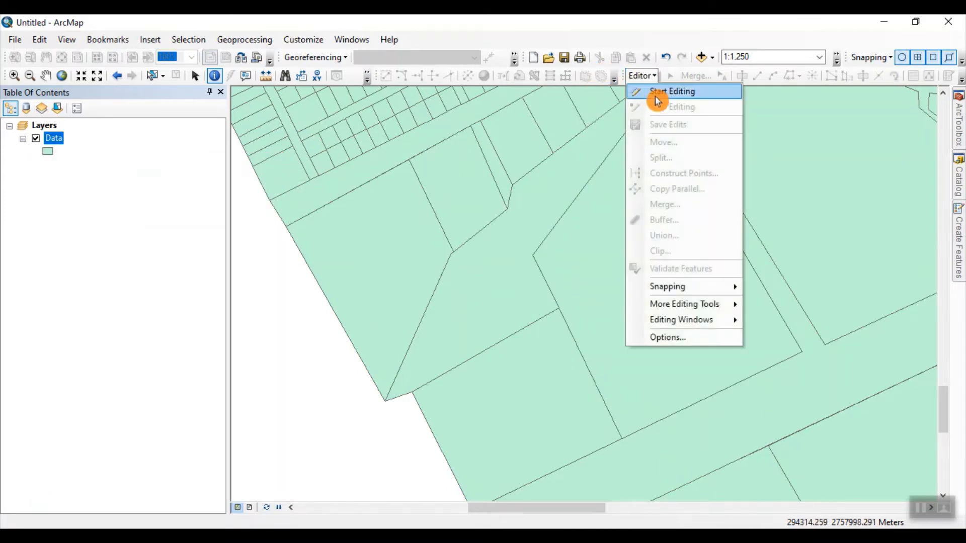
click(672, 91)
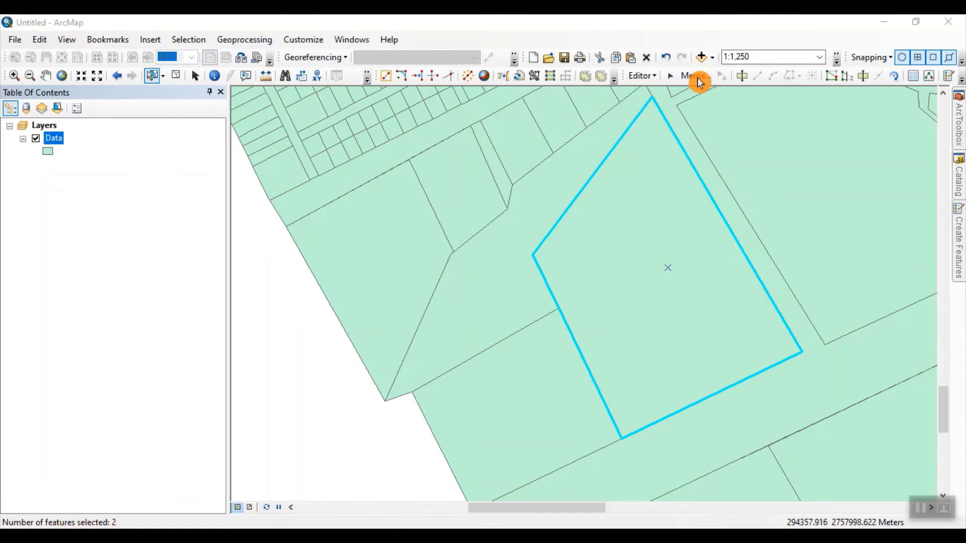
click(694, 76)
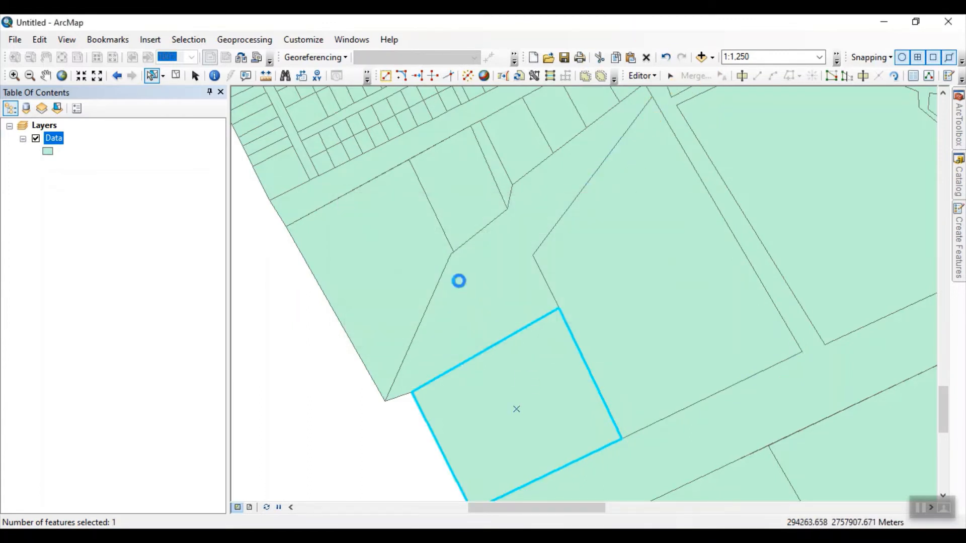
click(695, 75)
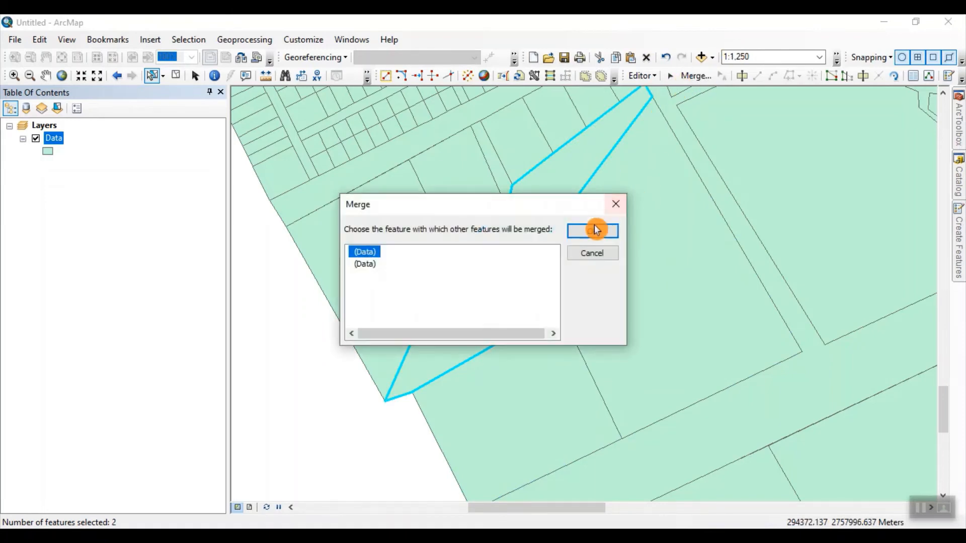
click(591, 230)
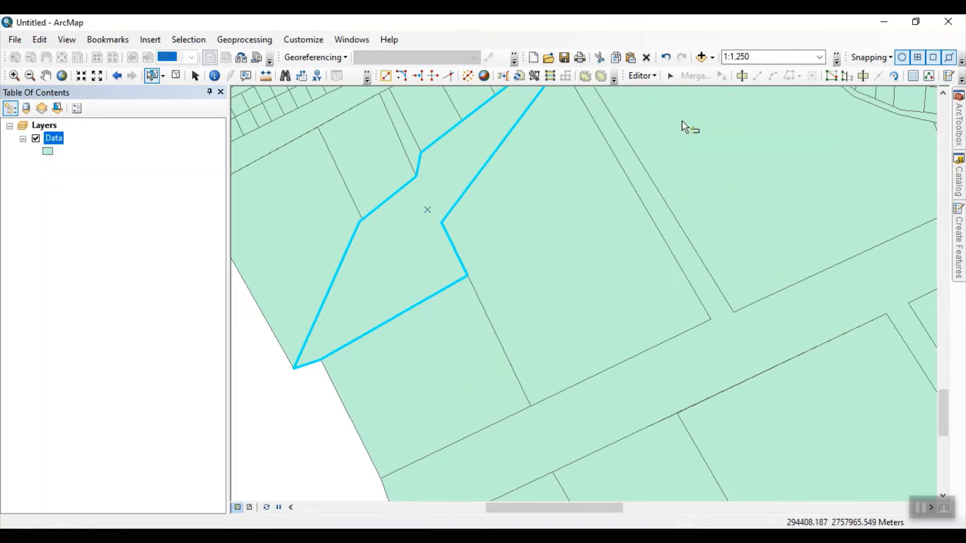
click(527, 247)
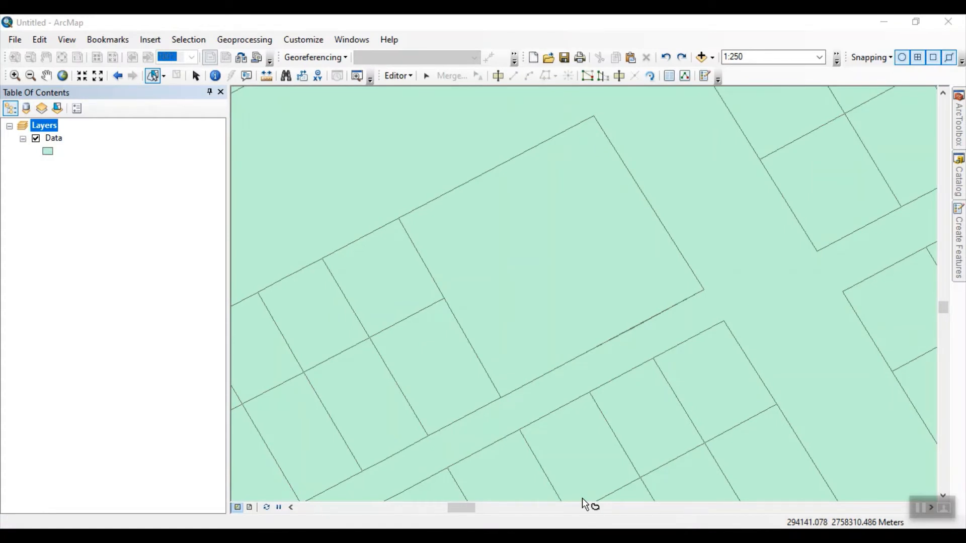
mouse_move(607, 288)
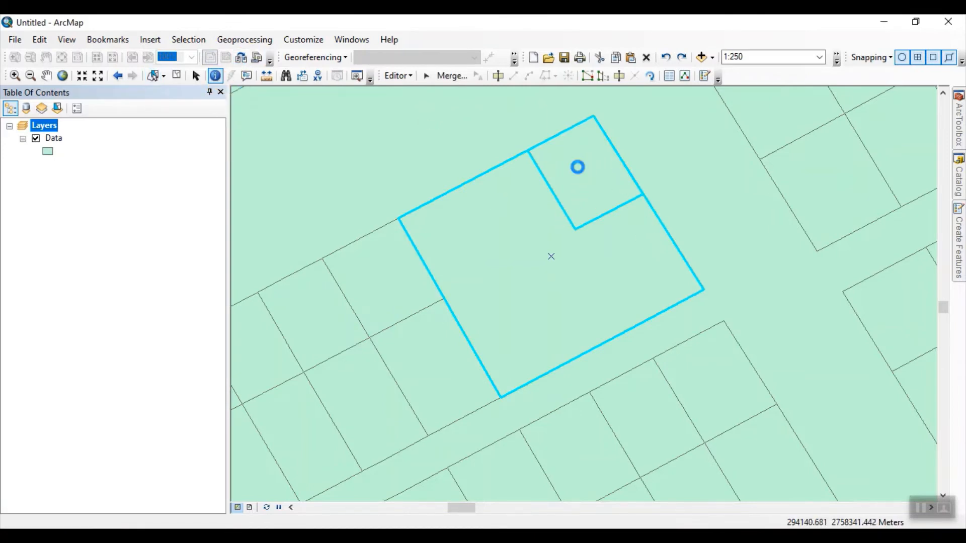
- Select the nested corner parcels to confirm two overlapping features there
click(577, 167)
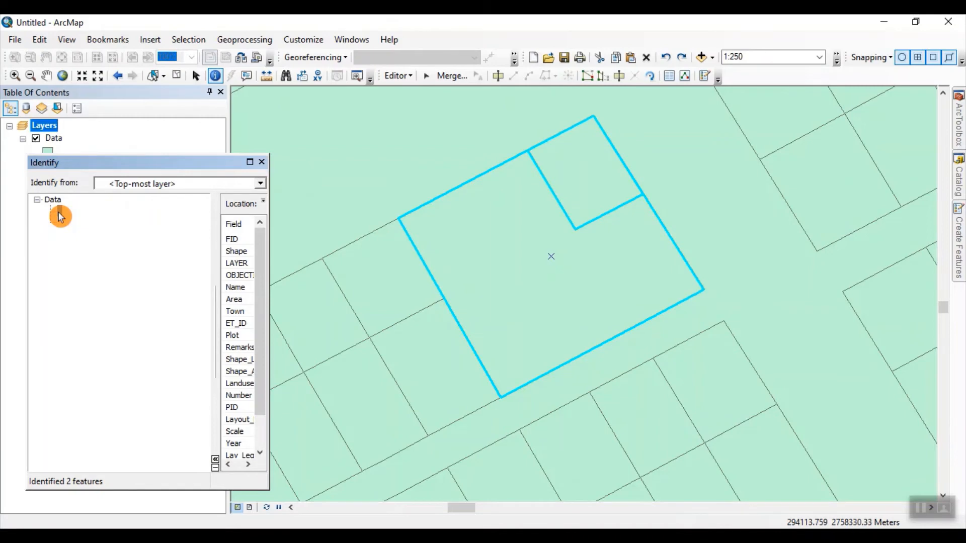
mouse_move(532, 162)
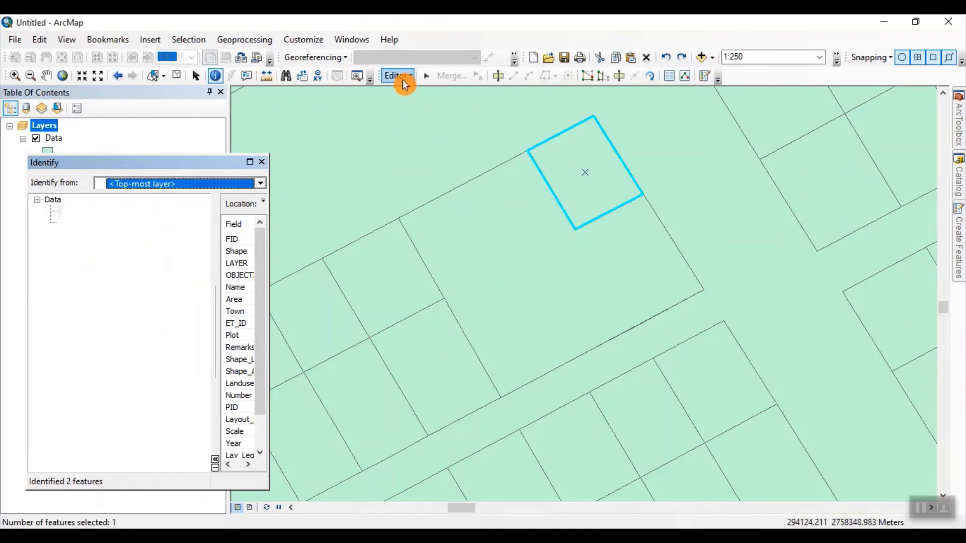
- Clip the larger underlying parcel with the selected small corner parcel via Editor > Clip
click(397, 75)
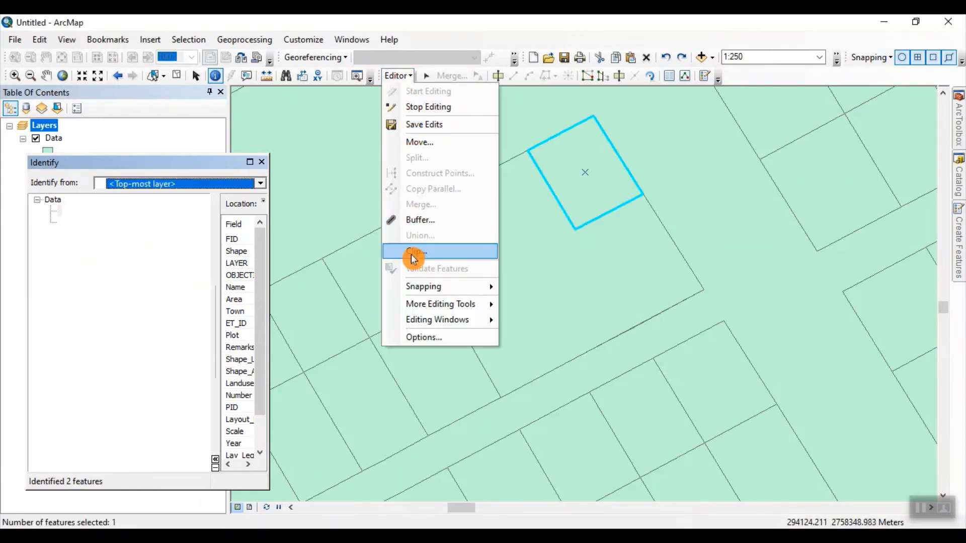
click(414, 252)
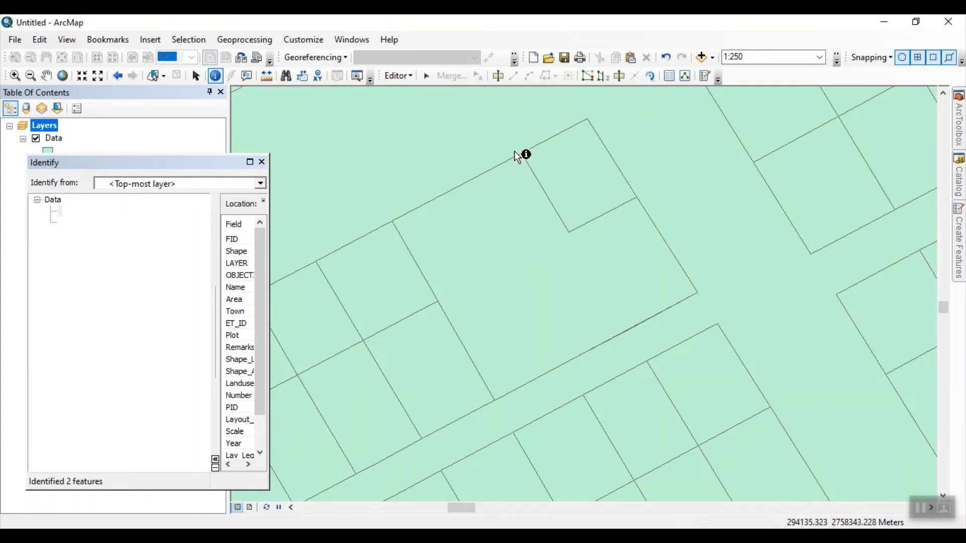
mouse_move(507, 213)
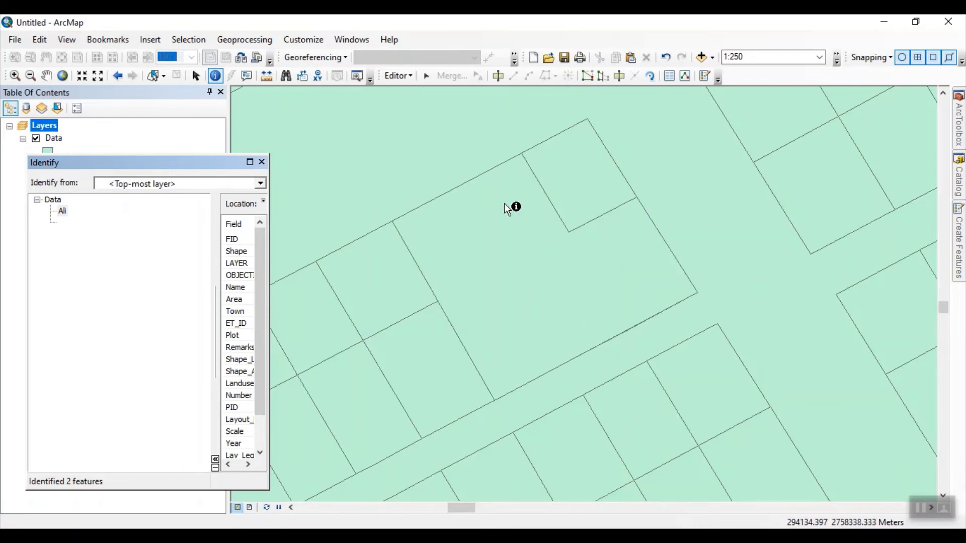
mouse_move(505, 215)
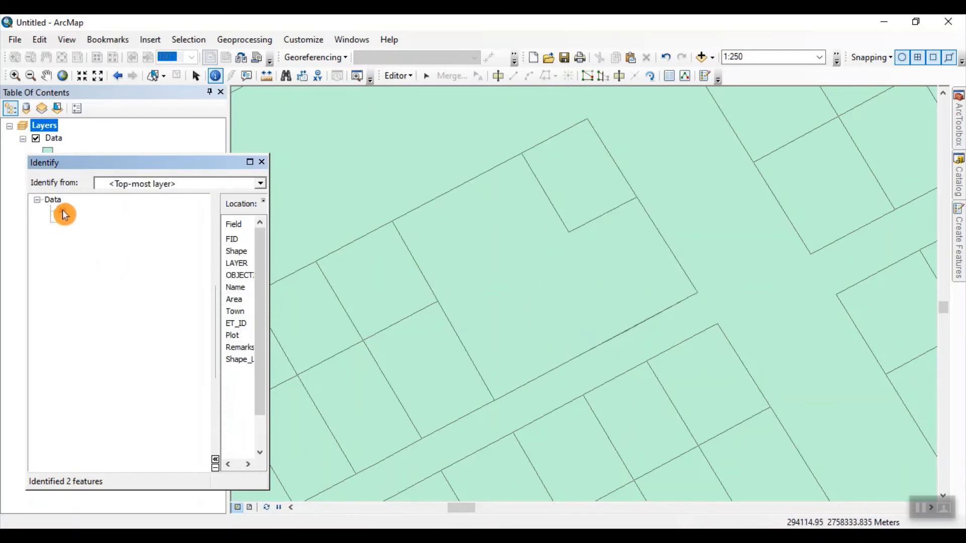
- Select and flash the identified record, then select the other nested parcel on the map
right_click(64, 214)
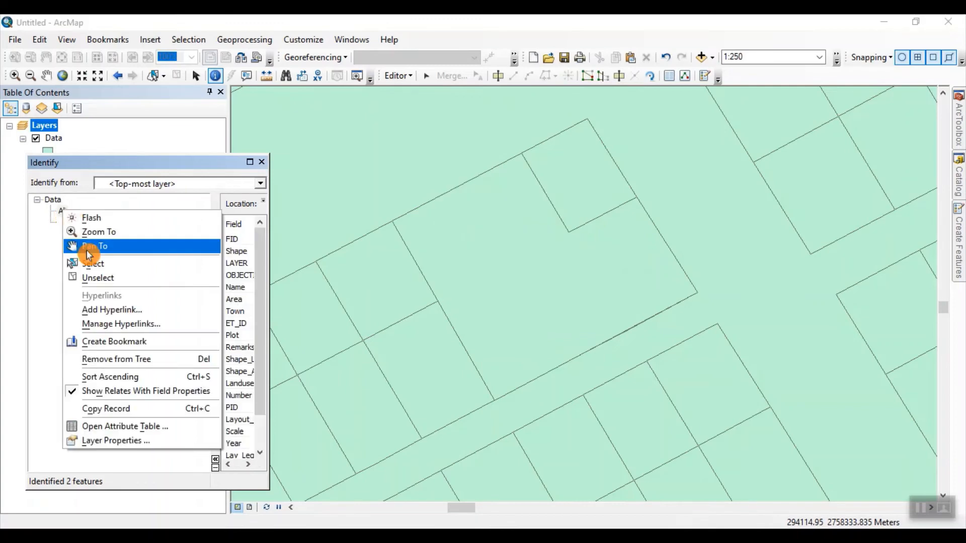
click(92, 263)
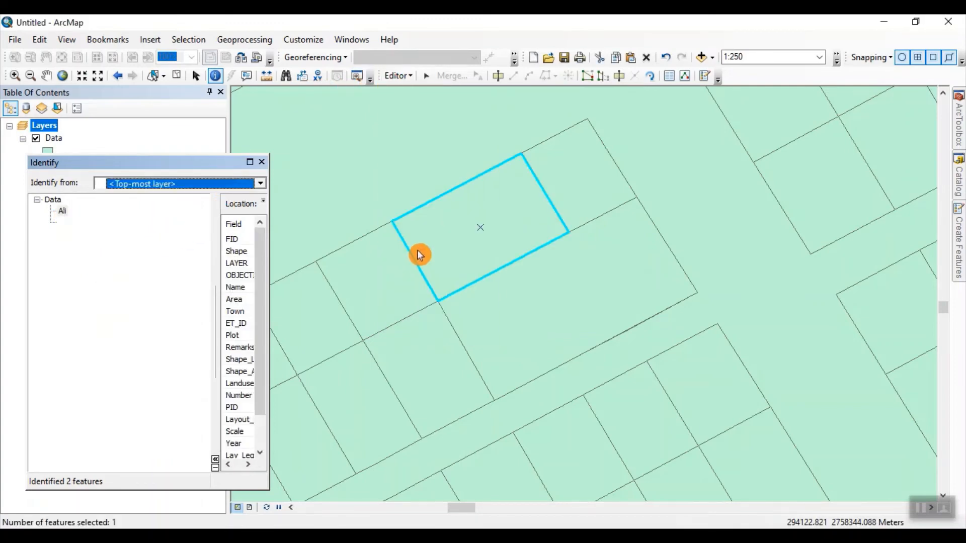
mouse_move(637, 255)
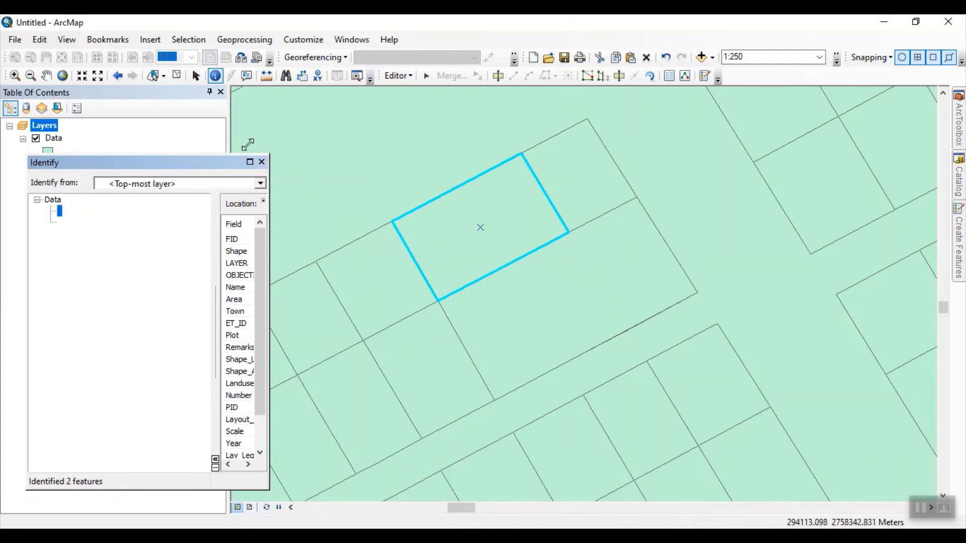
click(178, 80)
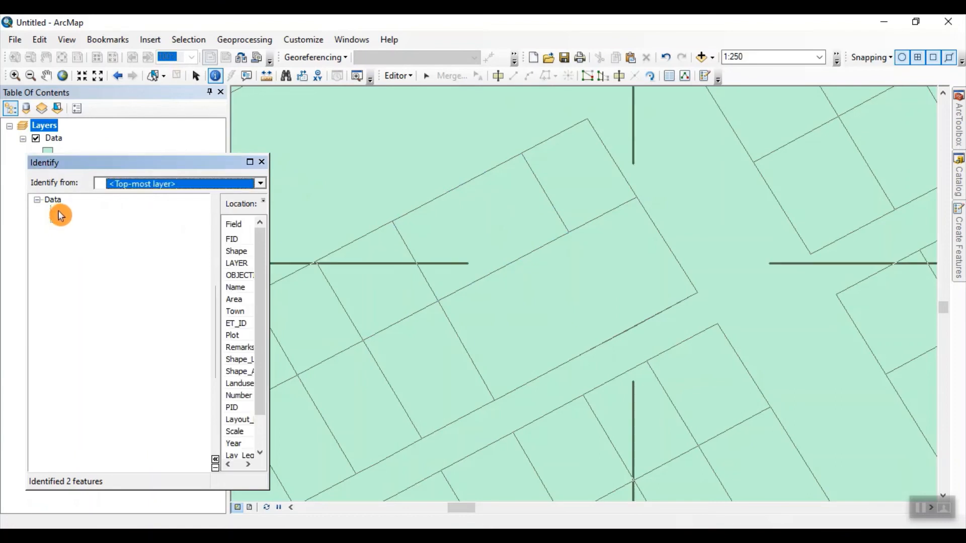
click(633, 263)
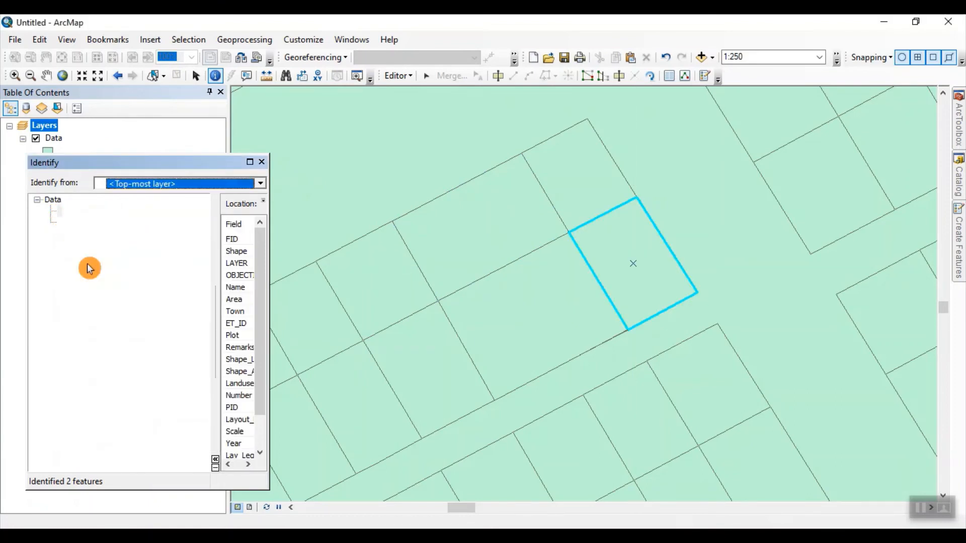
- Run Editor > Clip to cut the nested parcel's overlap out of the parcel underneath
click(397, 75)
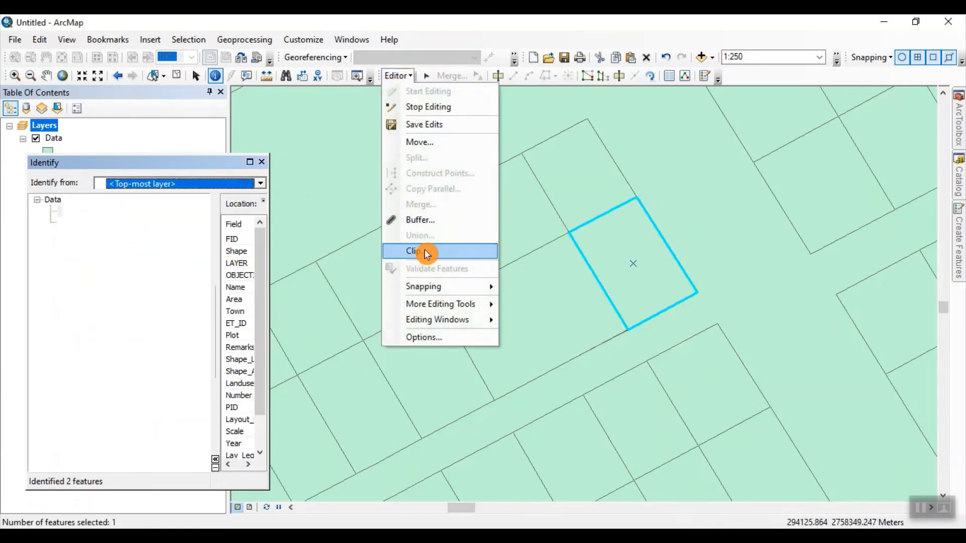
click(412, 250)
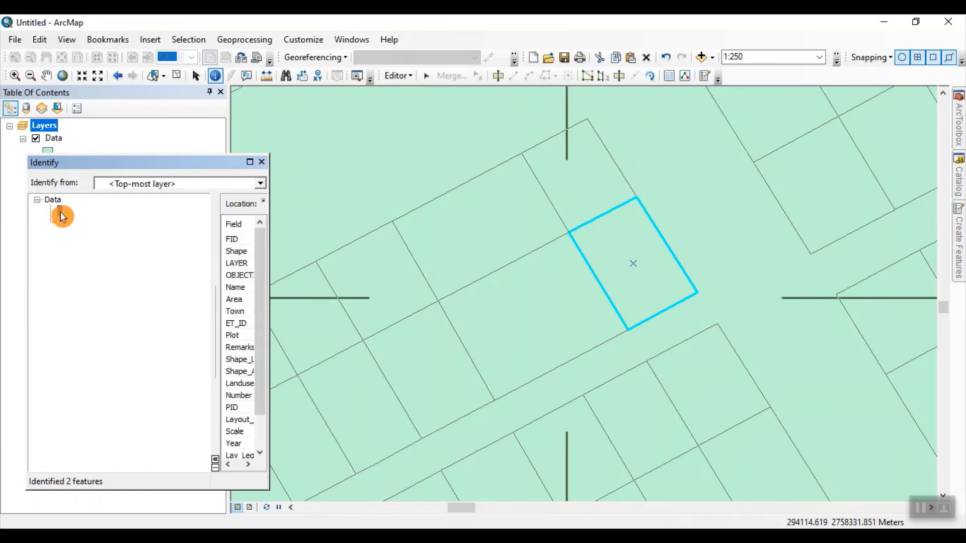
right_click(60, 216)
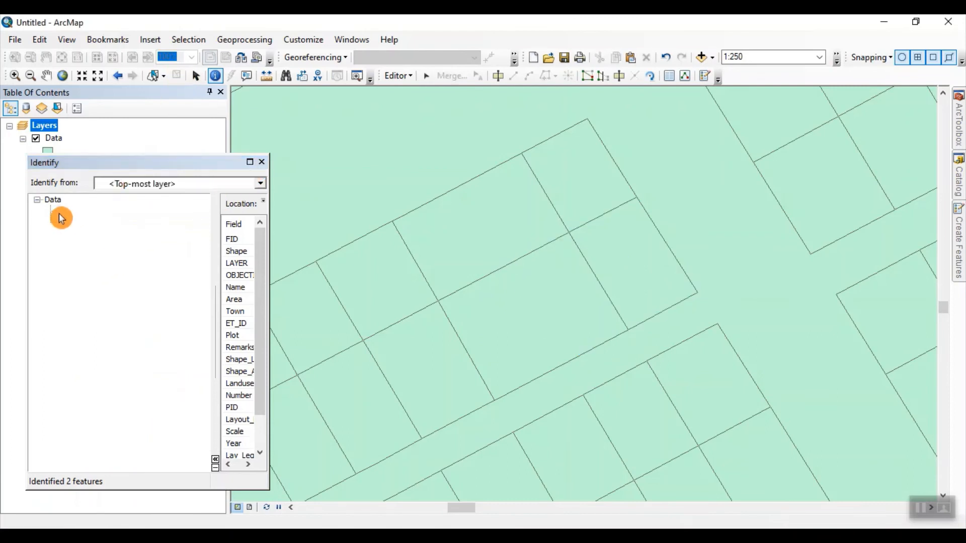
- Clip with buffer 0, discarding the area that intersects, and confirm
right_click(60, 218)
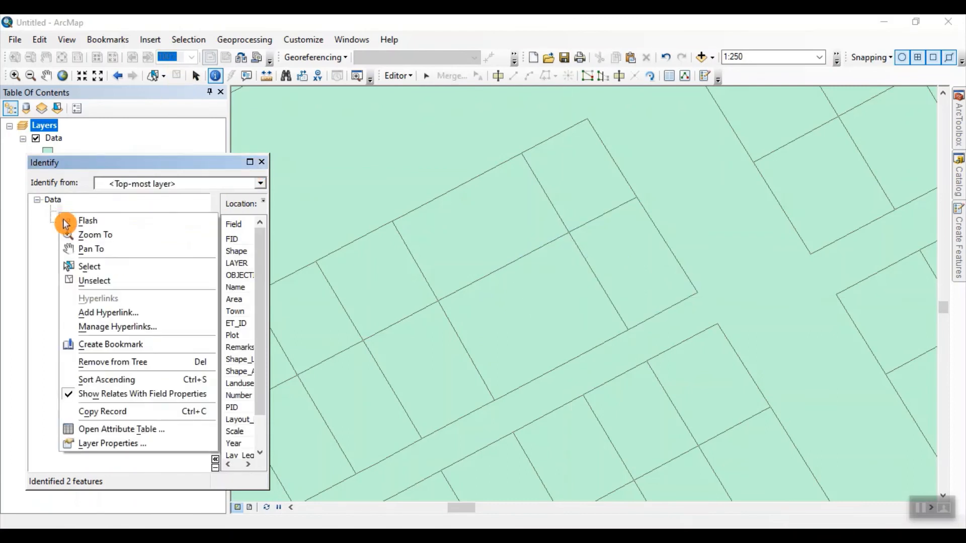
click(89, 266)
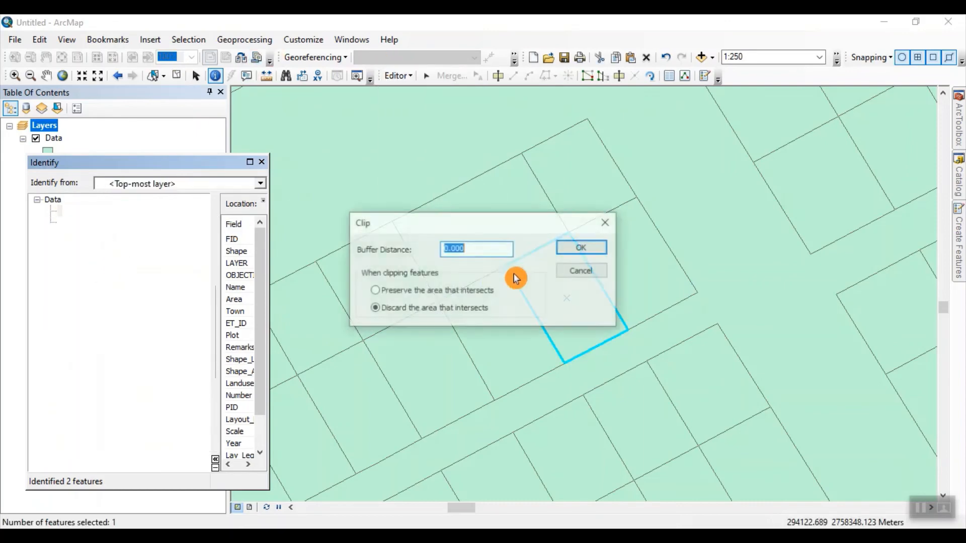
click(579, 247)
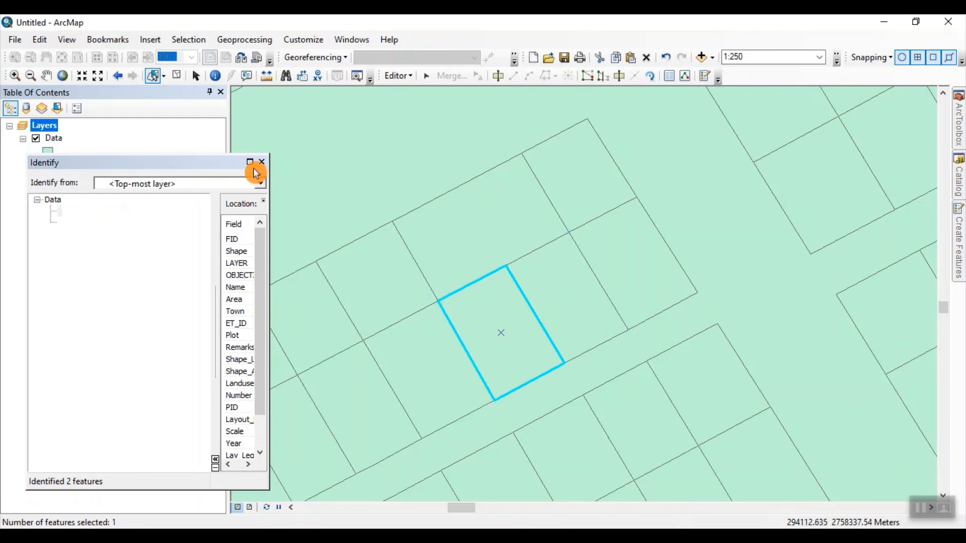
- Identify the clipped parcel to confirm only one feature occupies that spot
click(261, 162)
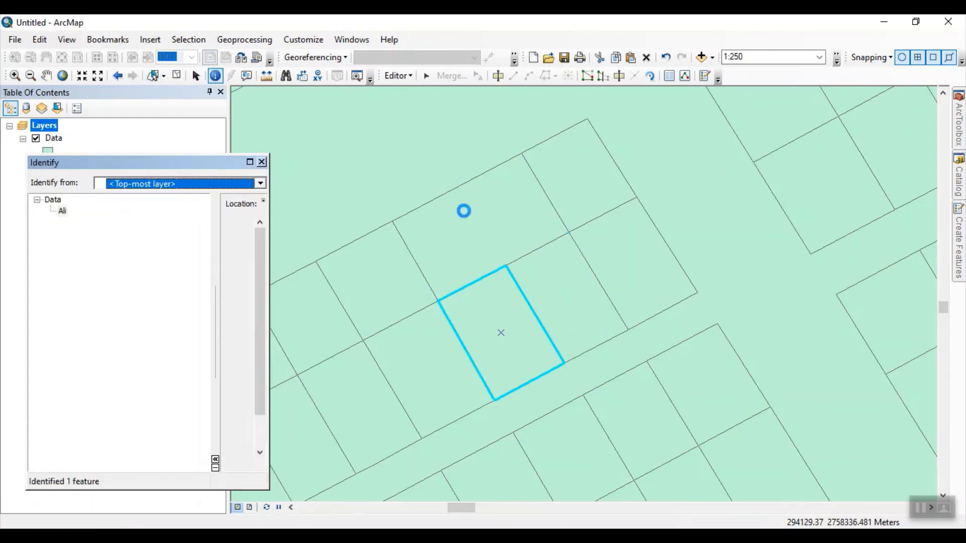
click(571, 302)
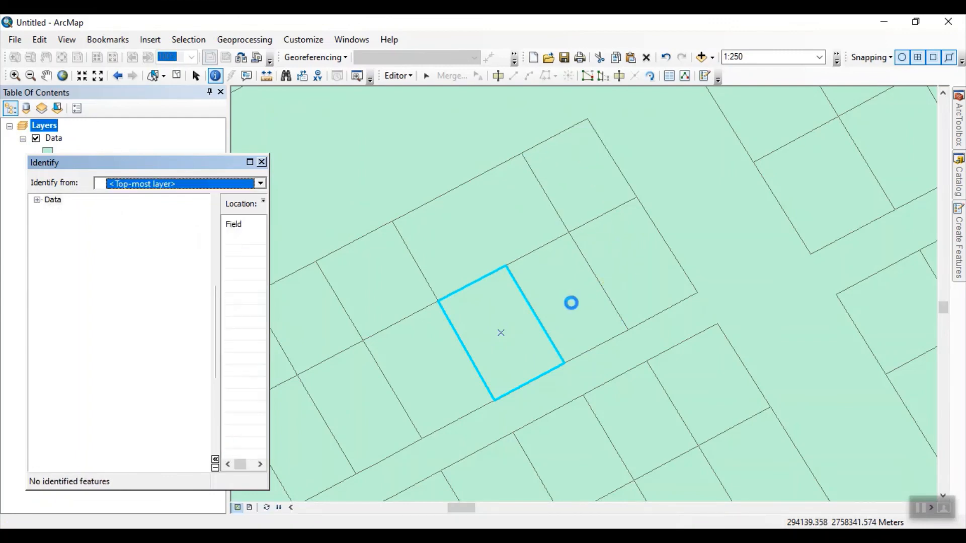
click(501, 333)
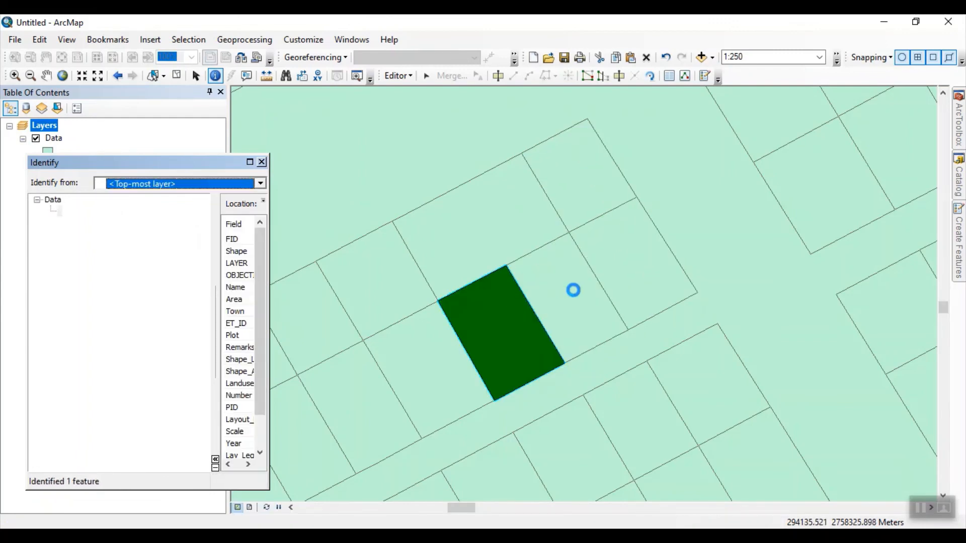